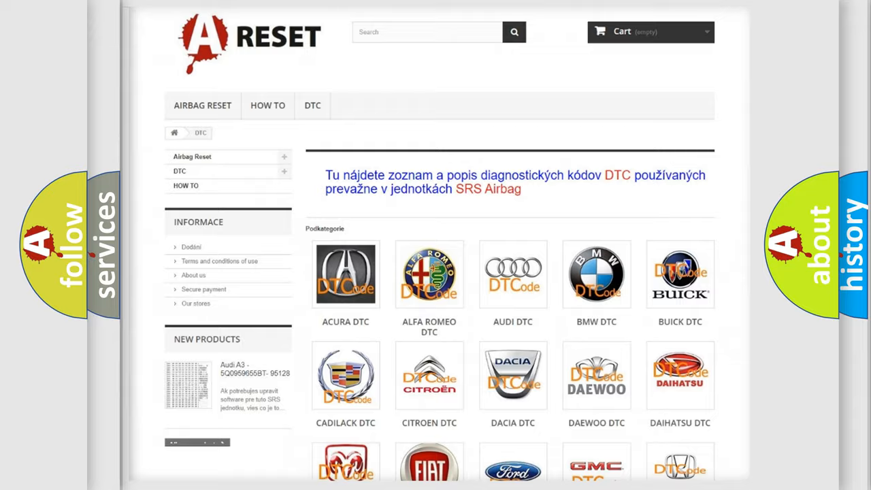
Show the Jeep DTC code list with entries such as B0001:13, scrolling through its subcategories.
scroll(down, 3)
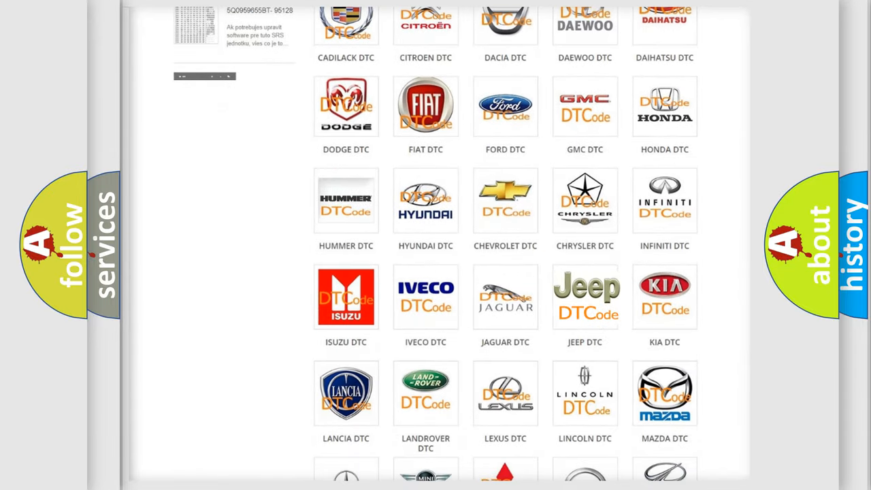
click(585, 296)
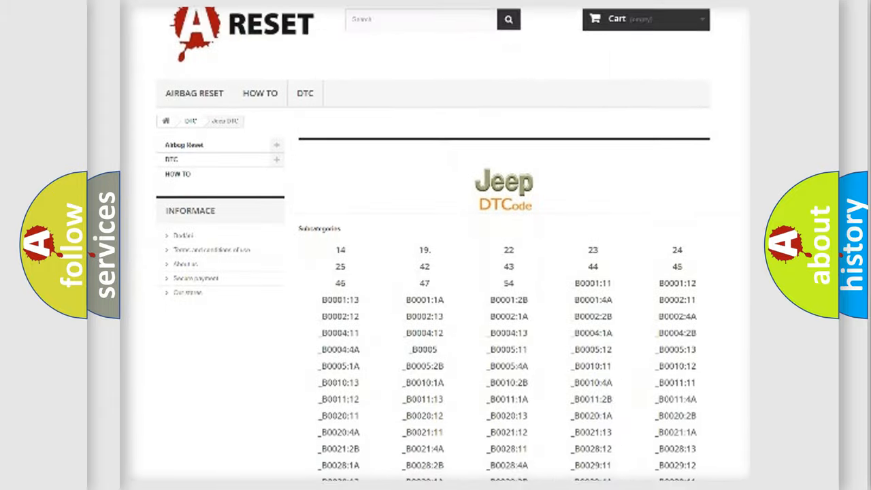
scroll(down, 3)
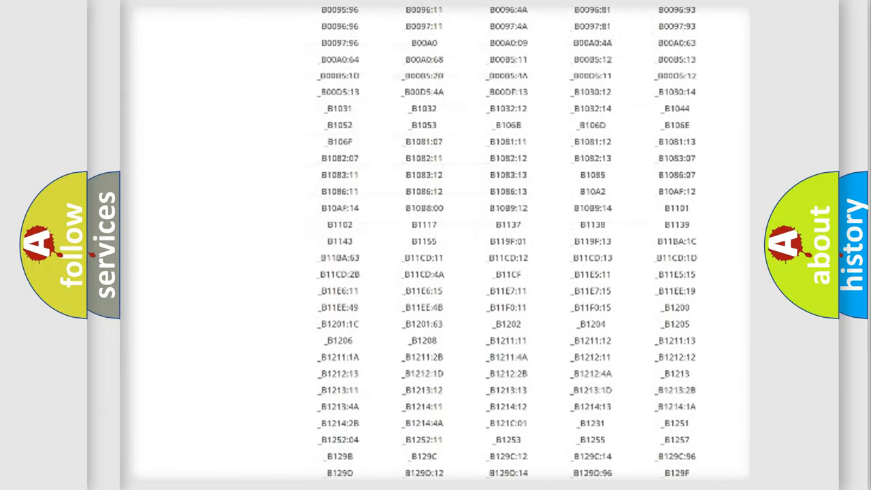
scroll(up, 3)
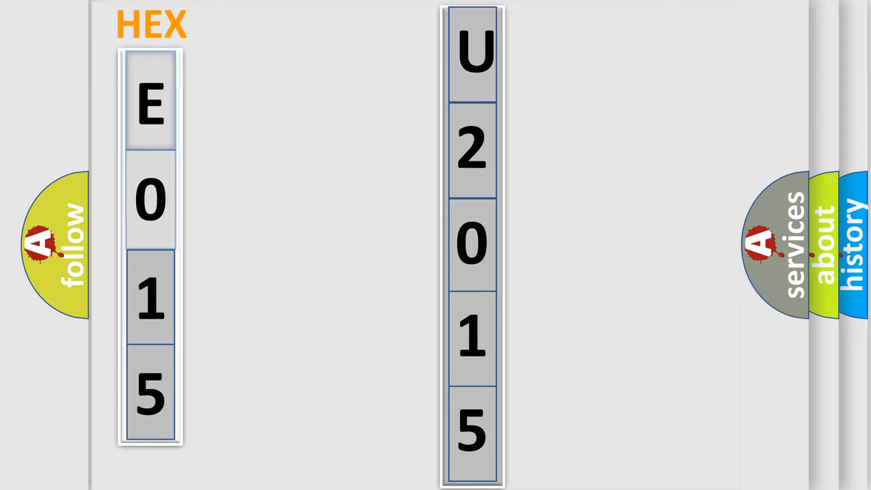
Advance to the slide pairing hex digits E015 with the decoded characters U2015.
click(149, 102)
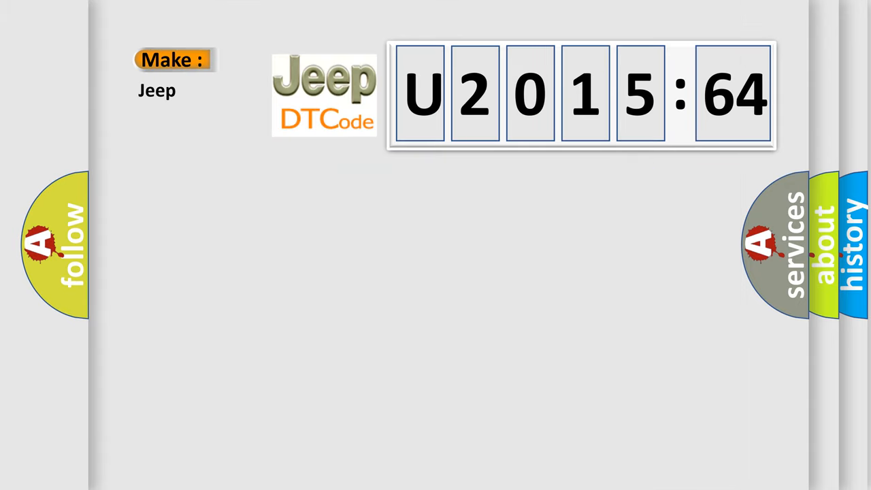
Reveal U2015:64 with the Jeep logo, labelled Make: Jeep and Code: U201564.
click(578, 95)
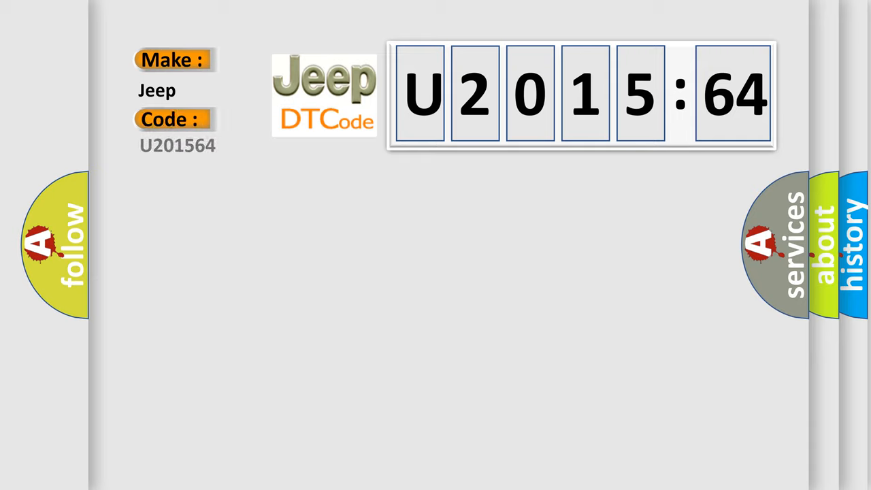